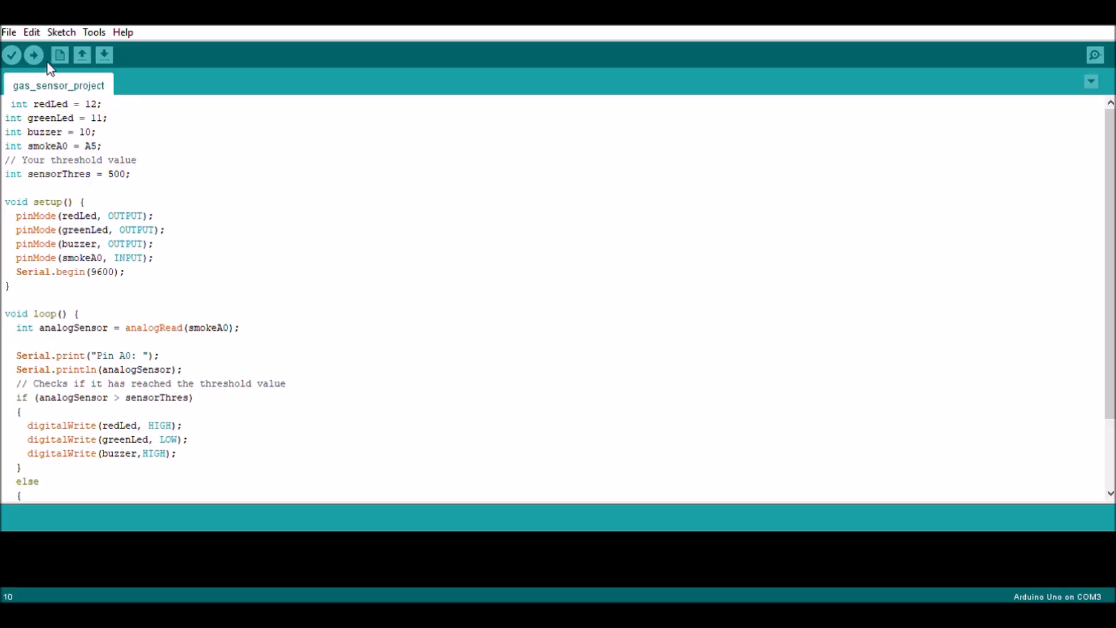
Step: Upload the gas_sensor_project sketch to the Arduino Uno on COM3
click(33, 55)
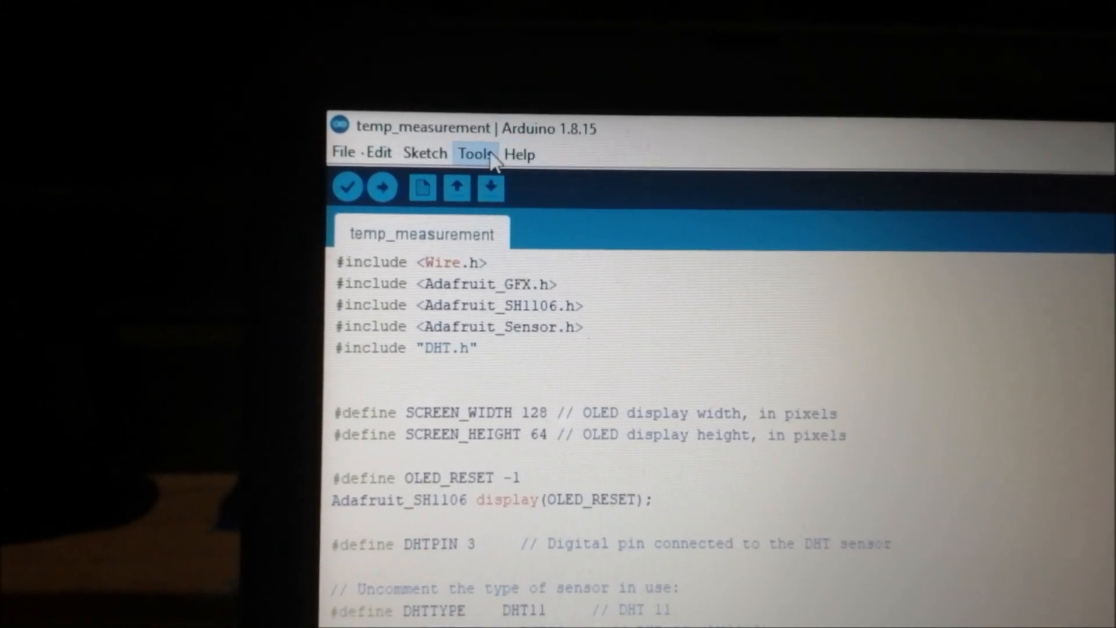
click(474, 154)
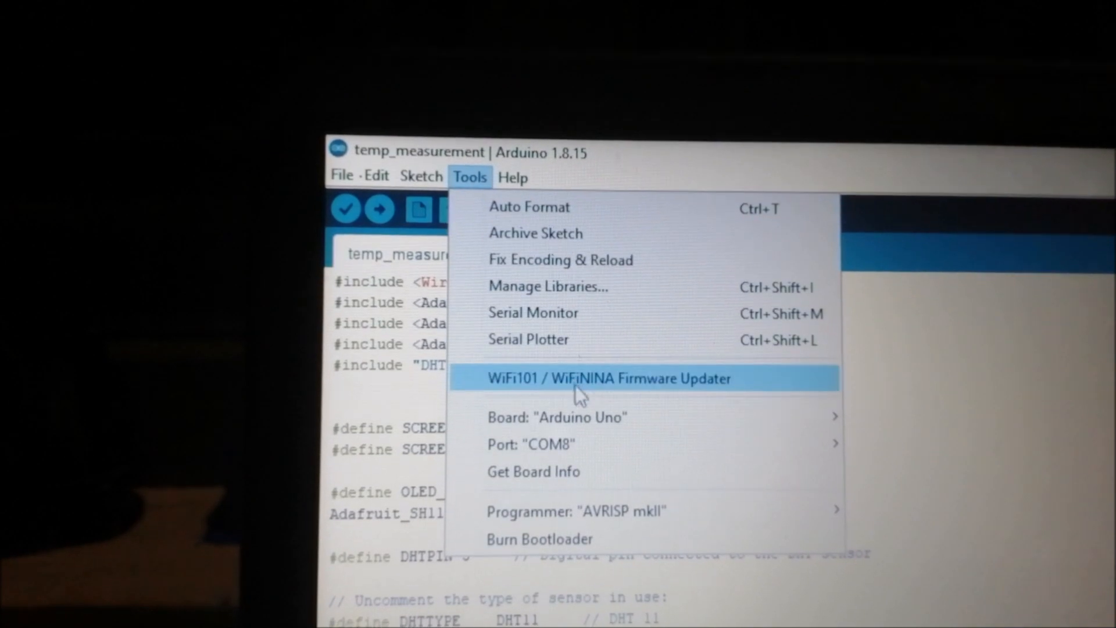
mouse_move(557, 418)
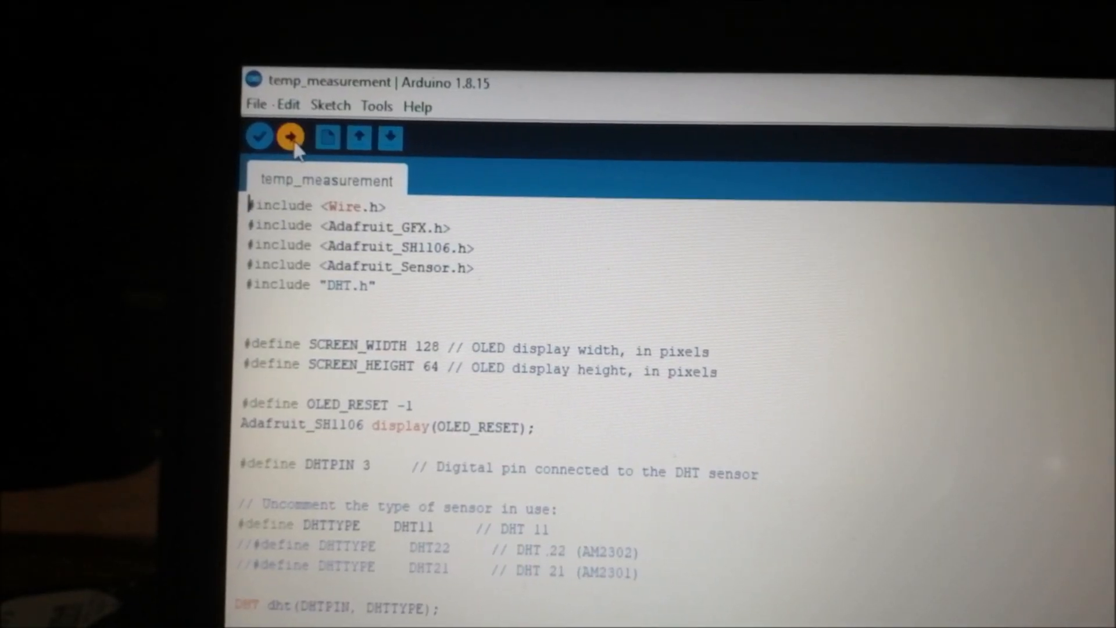
Step: Upload the temp_measurement sketch to the connected board, retrying once
click(289, 136)
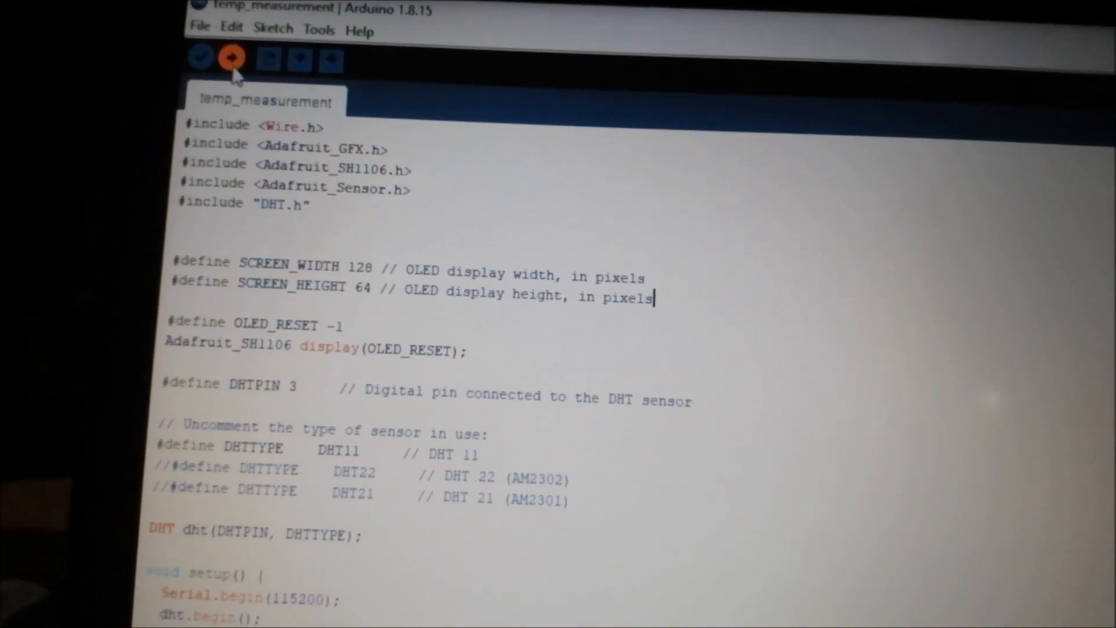
click(231, 58)
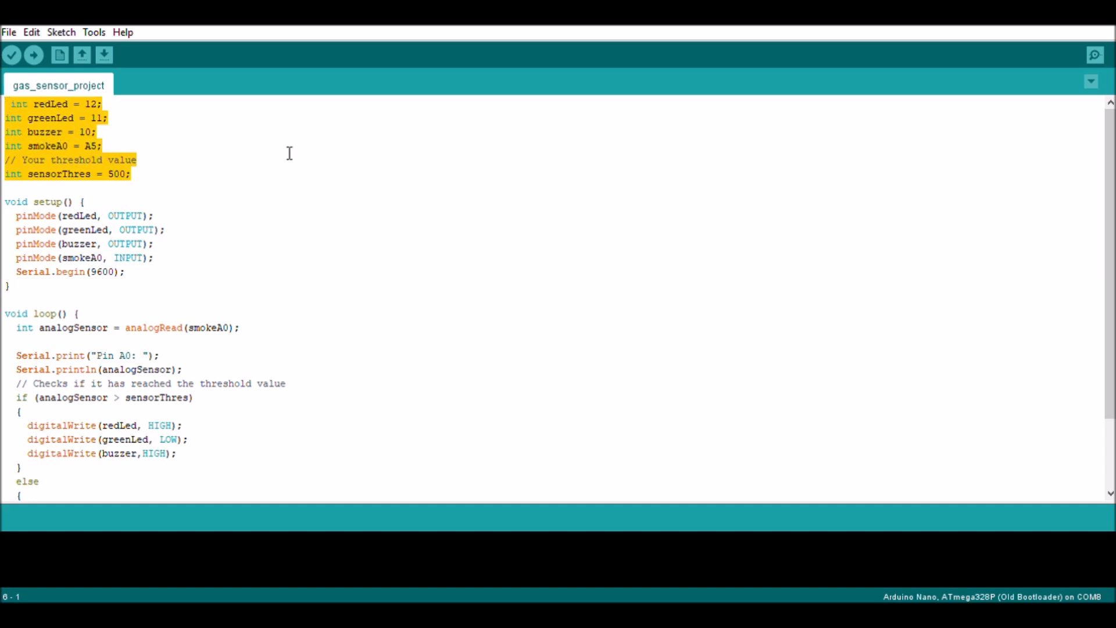
Step: Upload the gas_sensor_project sketch to the Arduino Nano on COM8
click(33, 55)
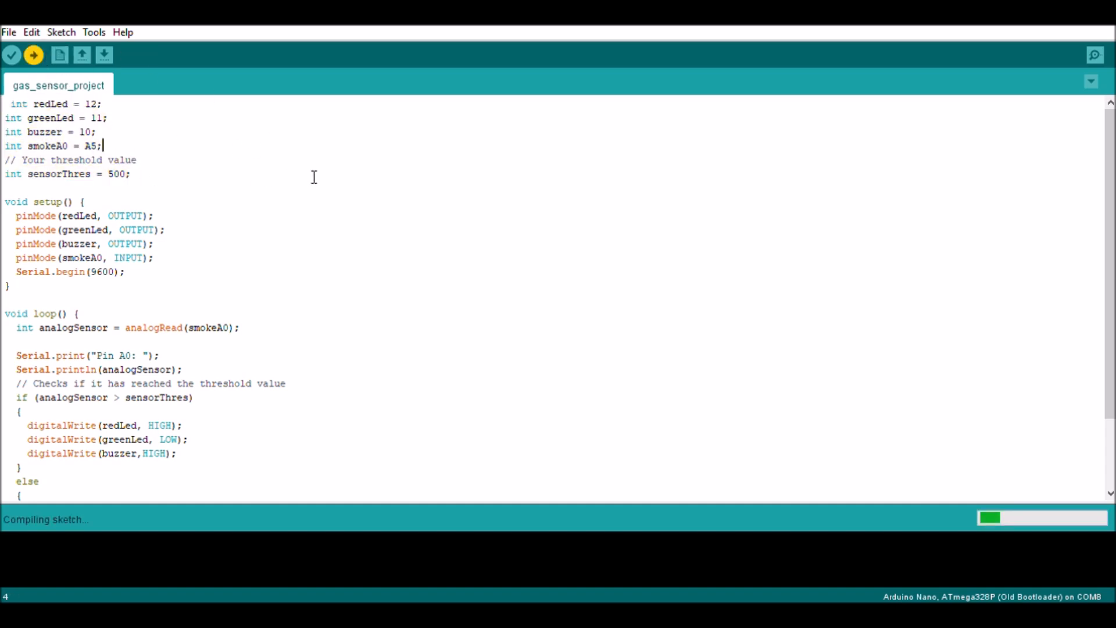
mouse_move(788, 137)
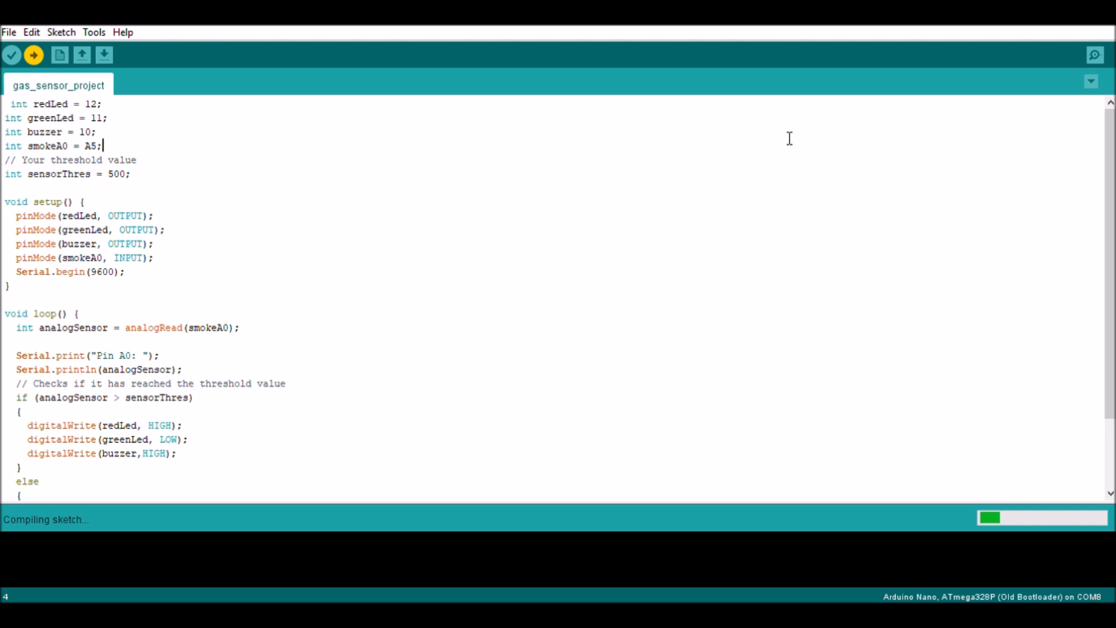